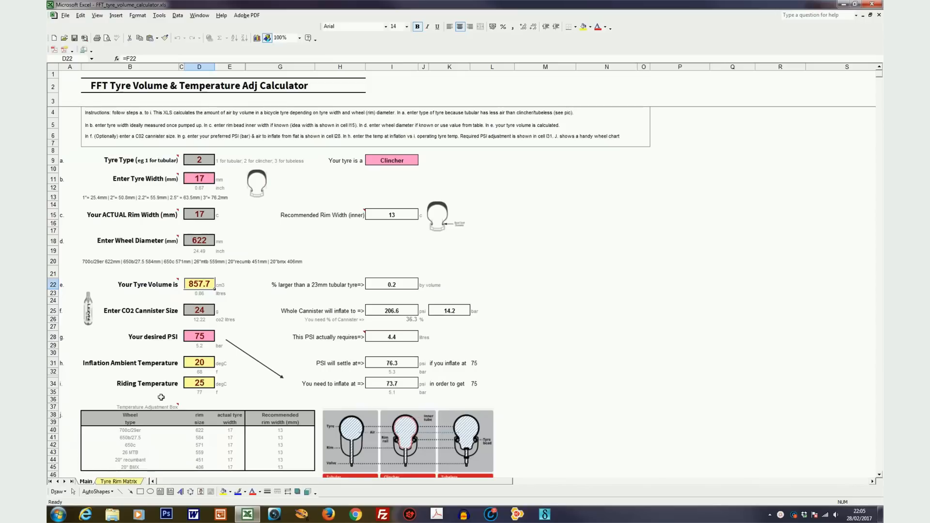
mouse_move(163, 396)
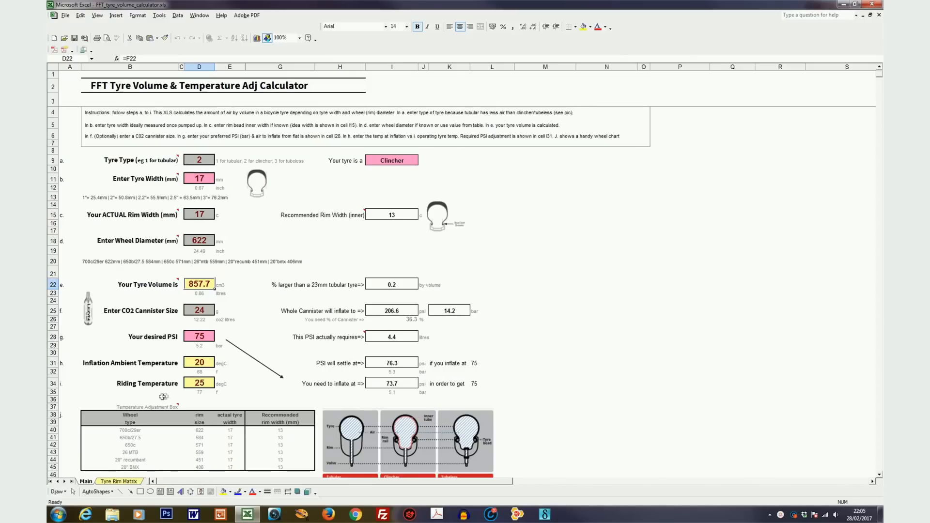
mouse_move(273, 350)
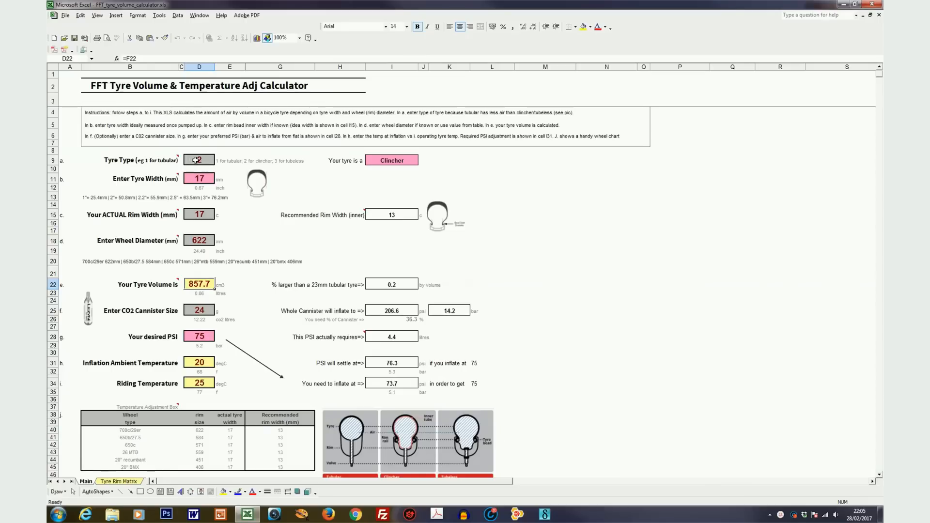
Enter the tyre type code so the result shows Tubular with volume 461.3
text(3)
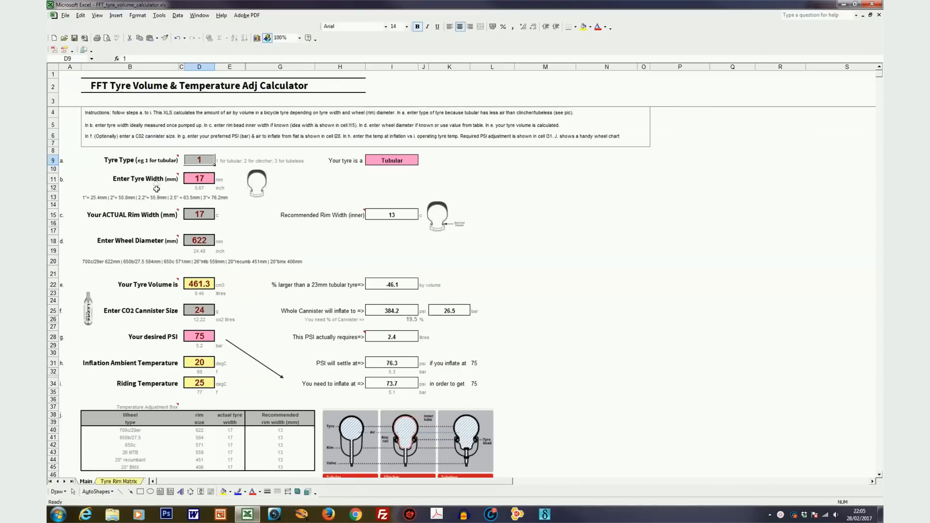
mouse_move(267, 183)
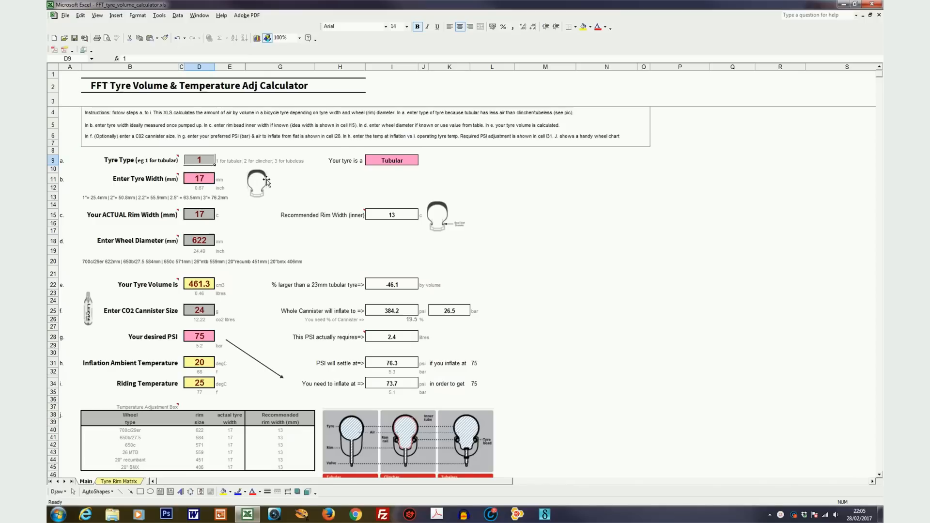
mouse_move(286, 195)
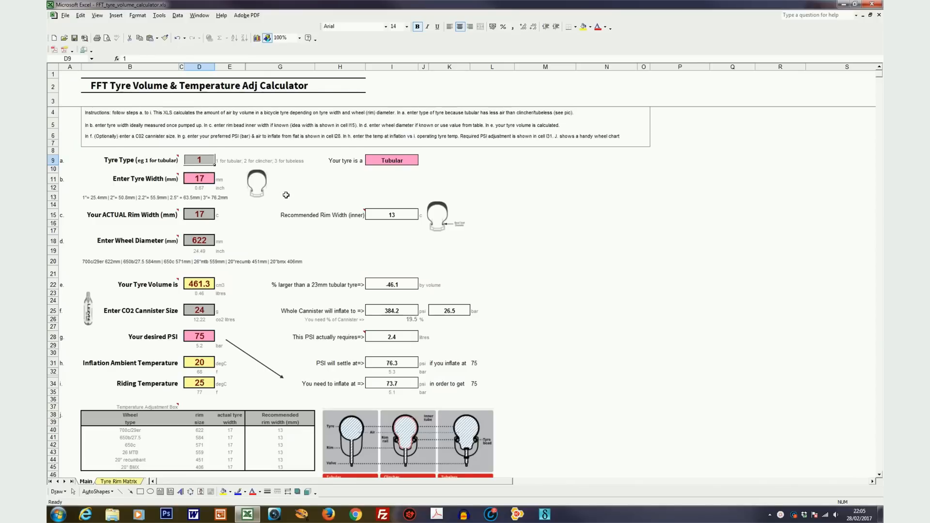
mouse_move(285, 195)
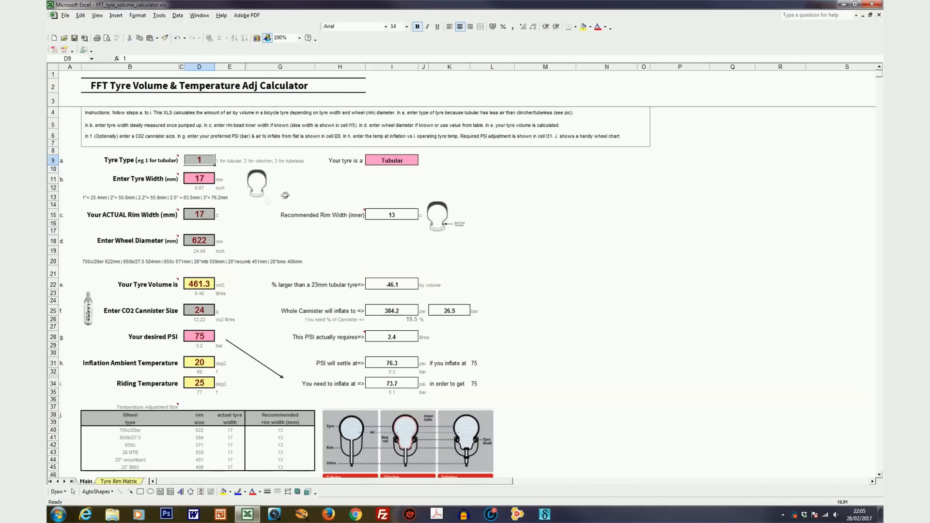
mouse_move(234, 194)
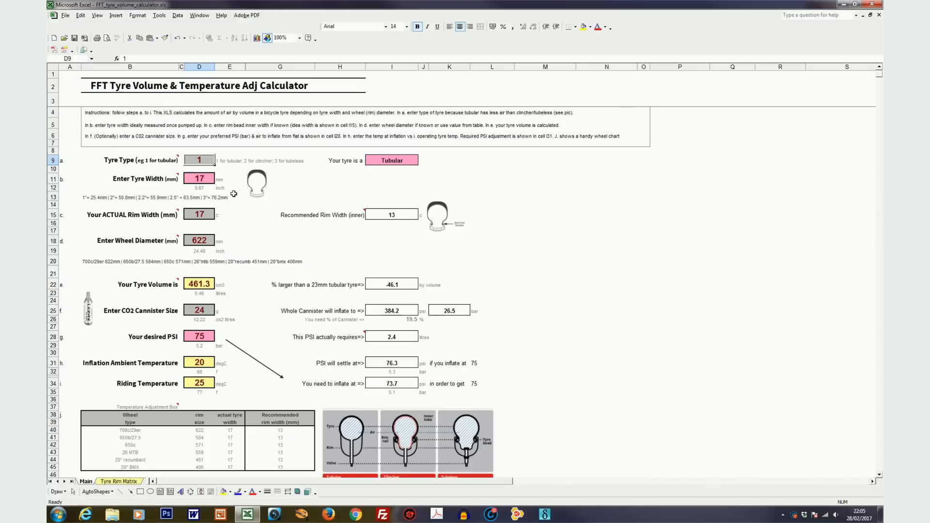
mouse_move(264, 188)
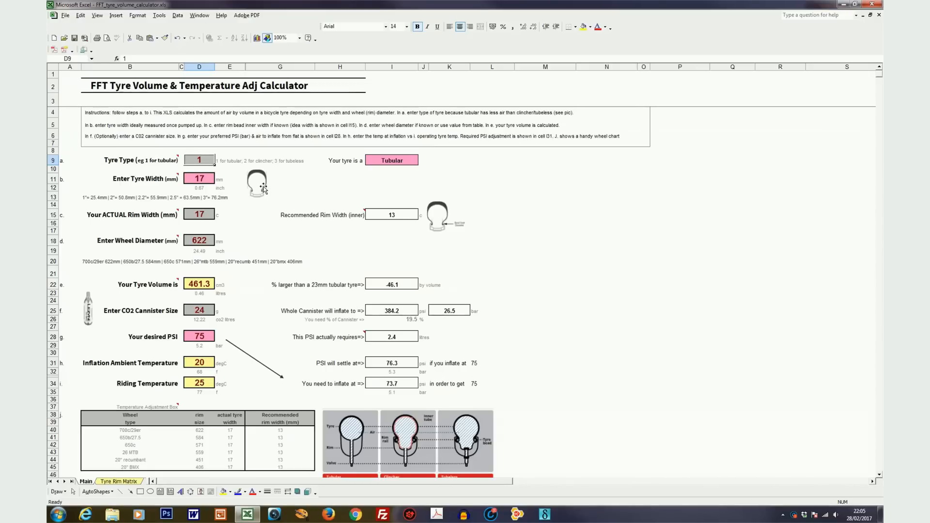
mouse_move(260, 187)
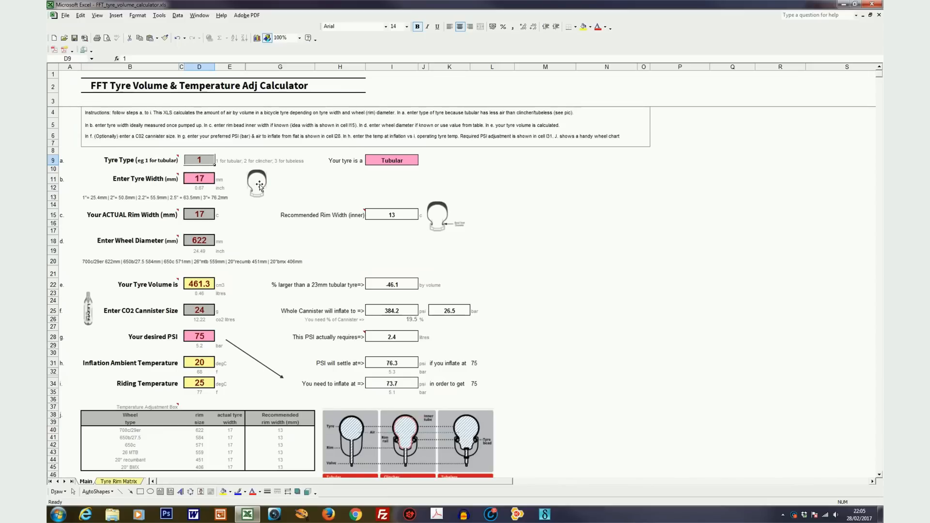
mouse_move(247, 200)
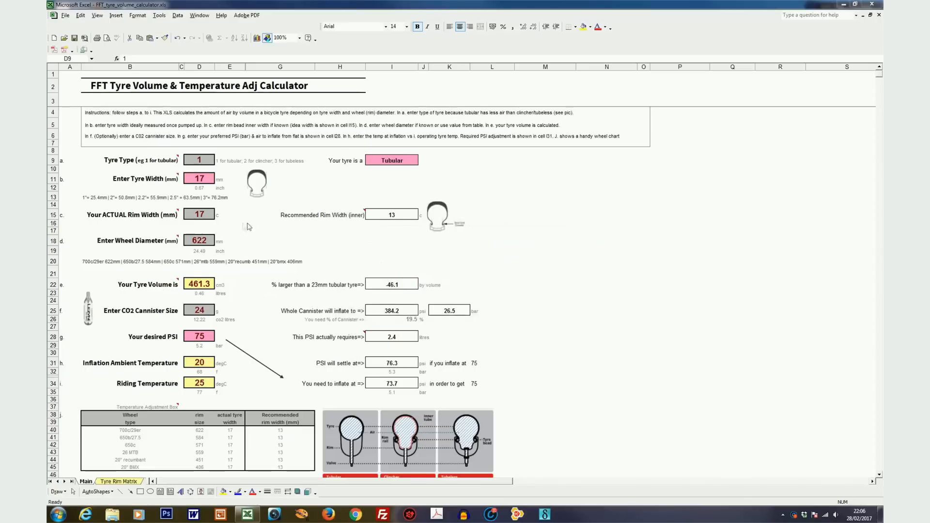
mouse_move(93, 223)
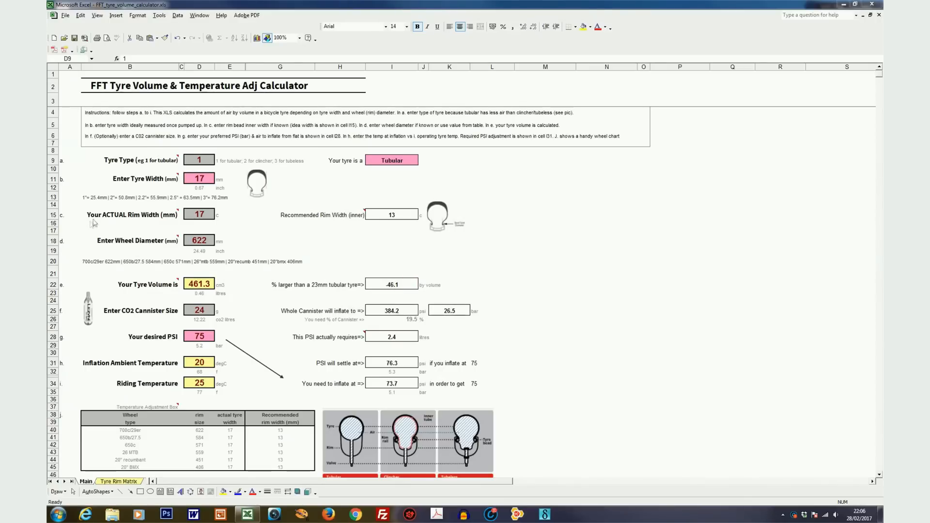
mouse_move(226, 227)
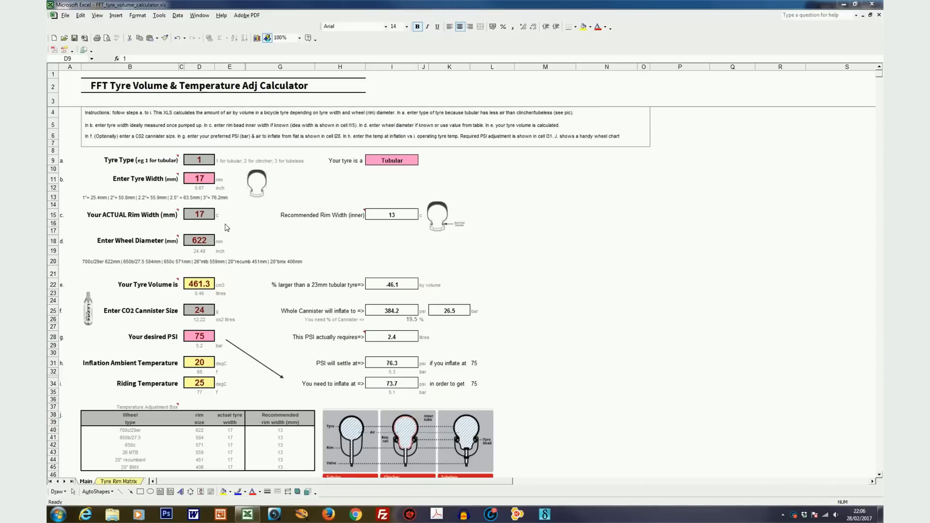
Enter a tyre width of 25 mm, giving volume 1016 and recommended rim width 15
click(224, 221)
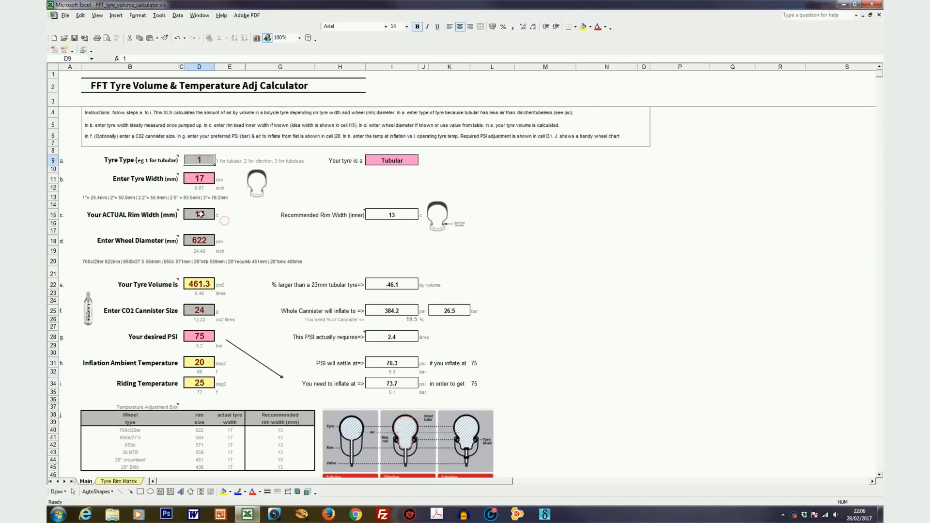
click(198, 214)
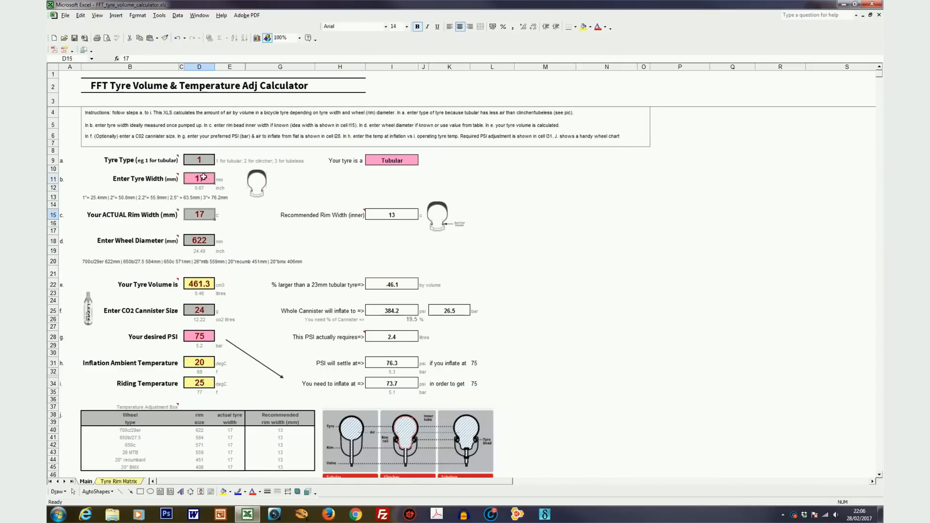
text(25)
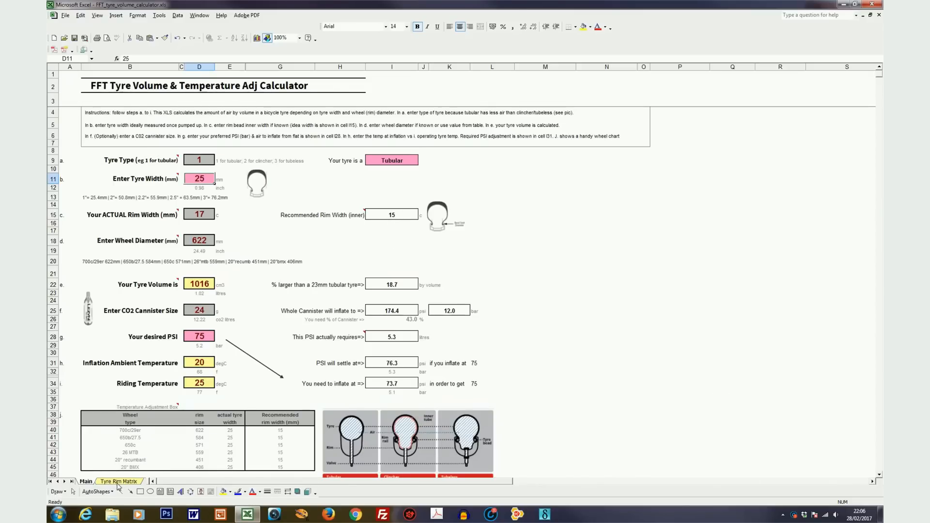
Check the Tyre Rim Matrix entry for a 25 tyre on a 15C rim, then return to the Main sheet
click(119, 482)
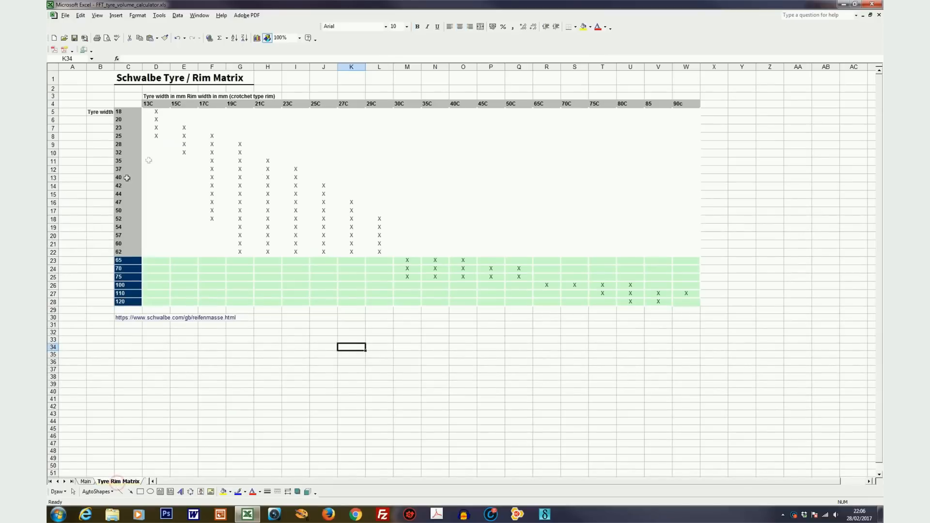
mouse_move(191, 199)
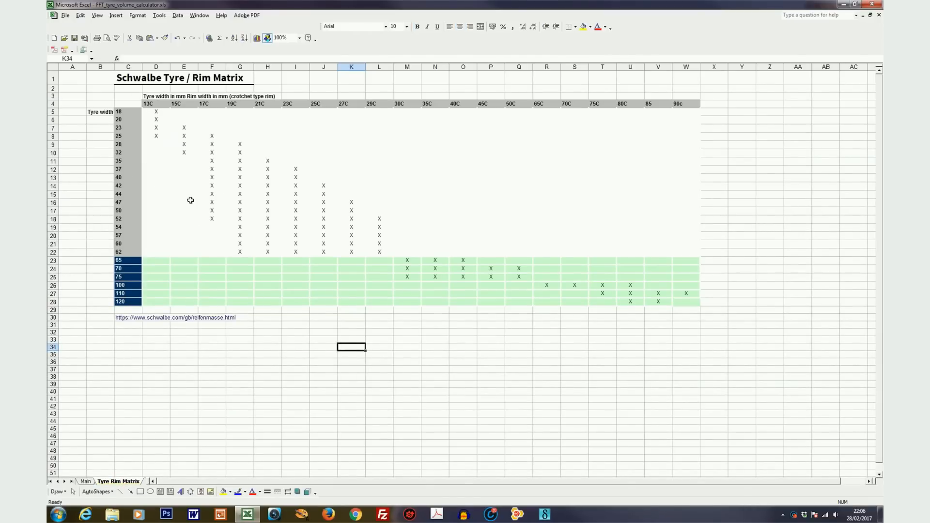
mouse_move(191, 350)
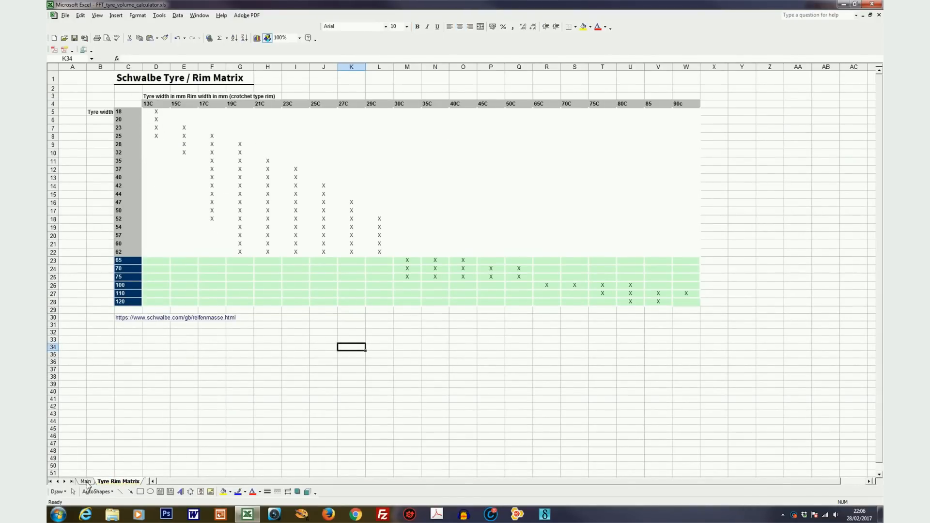
click(85, 482)
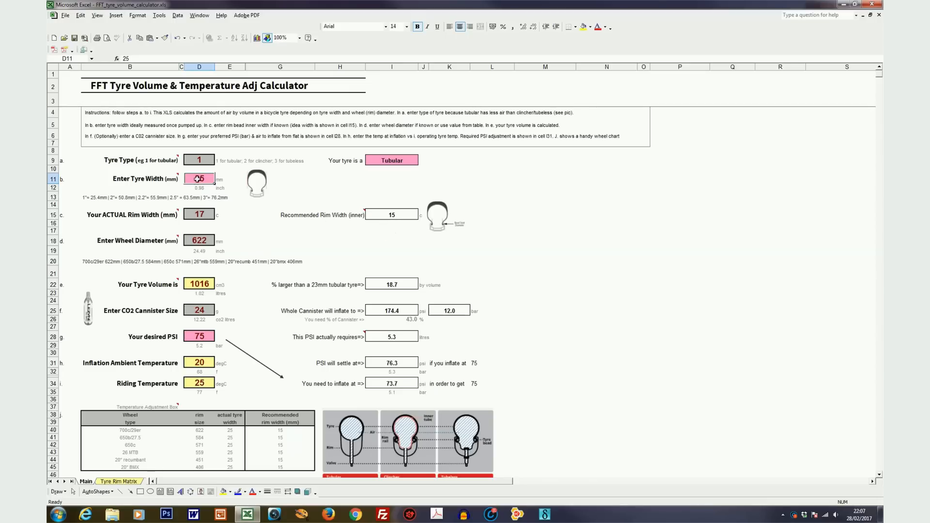
click(118, 481)
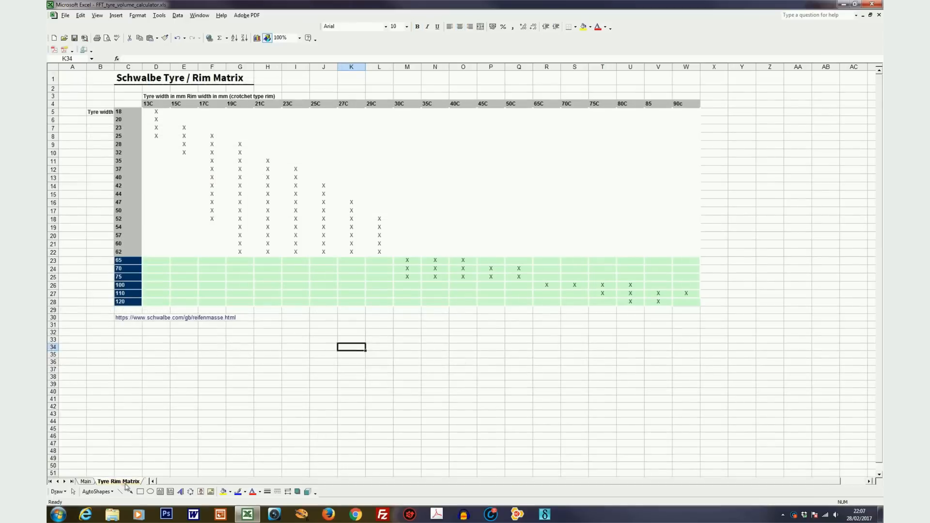
mouse_move(155, 144)
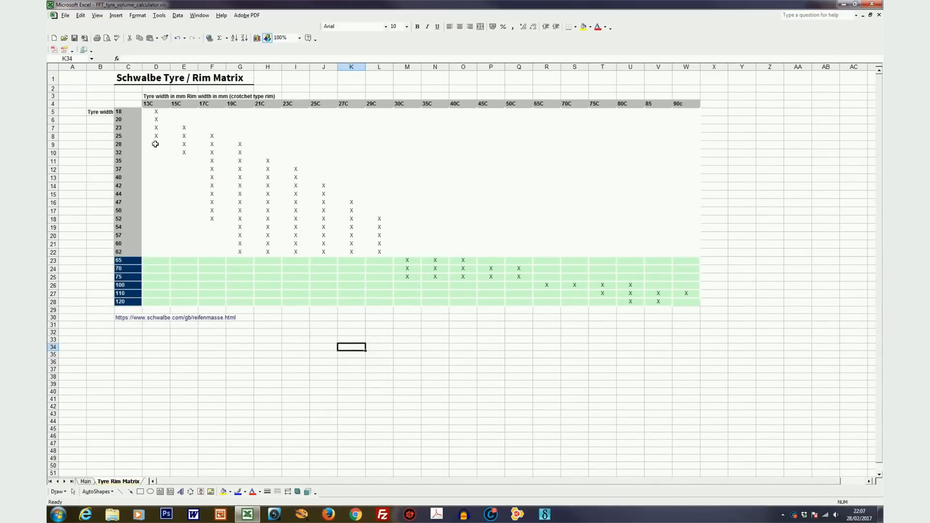
mouse_move(130, 136)
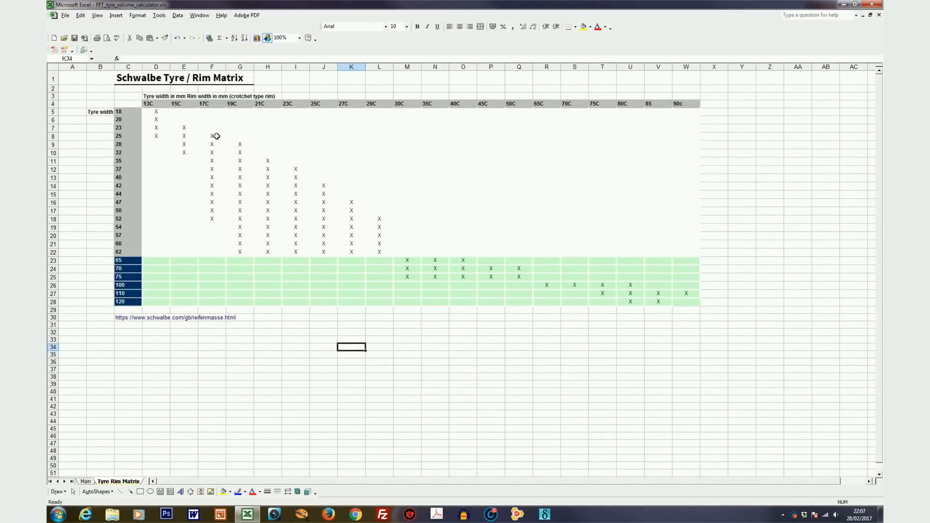
mouse_move(191, 135)
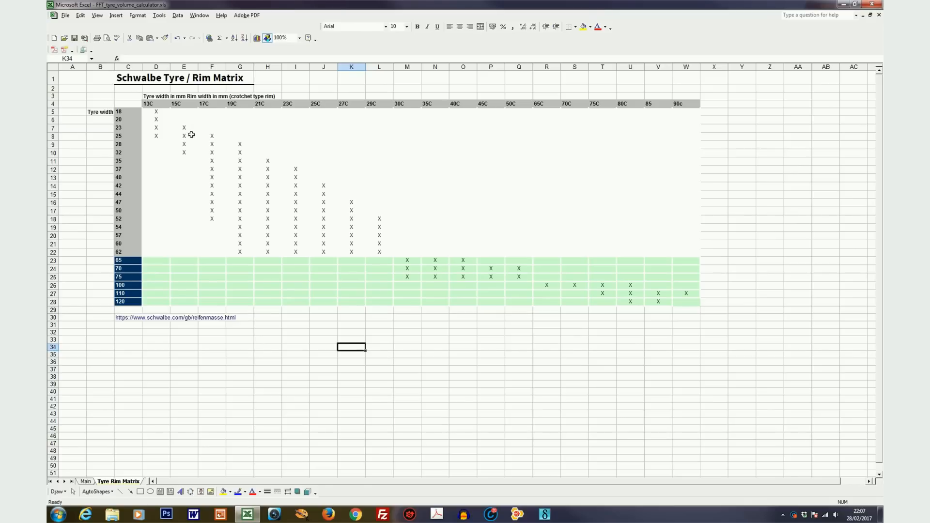
click(183, 136)
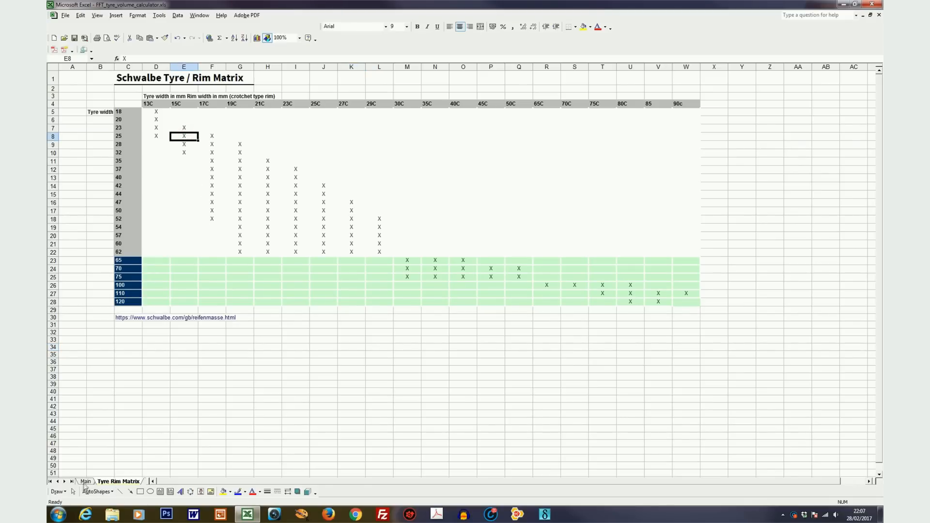
click(87, 481)
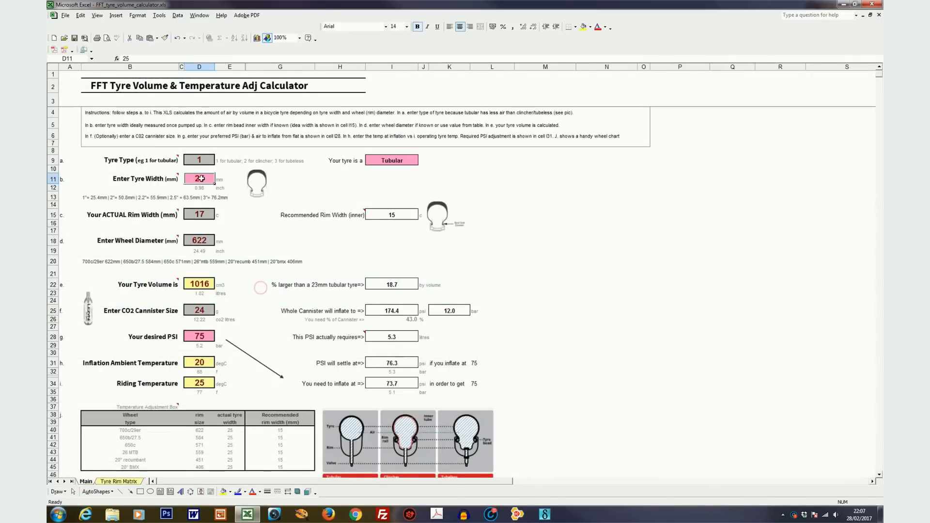
Enter tyre width 28 mm and wheel diameter 622 (after trying 600)
text(28)
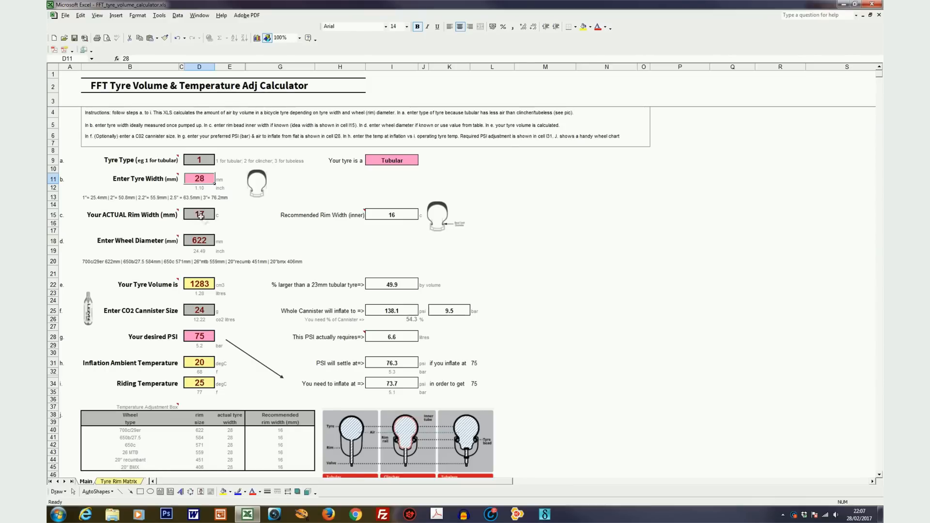
click(199, 214)
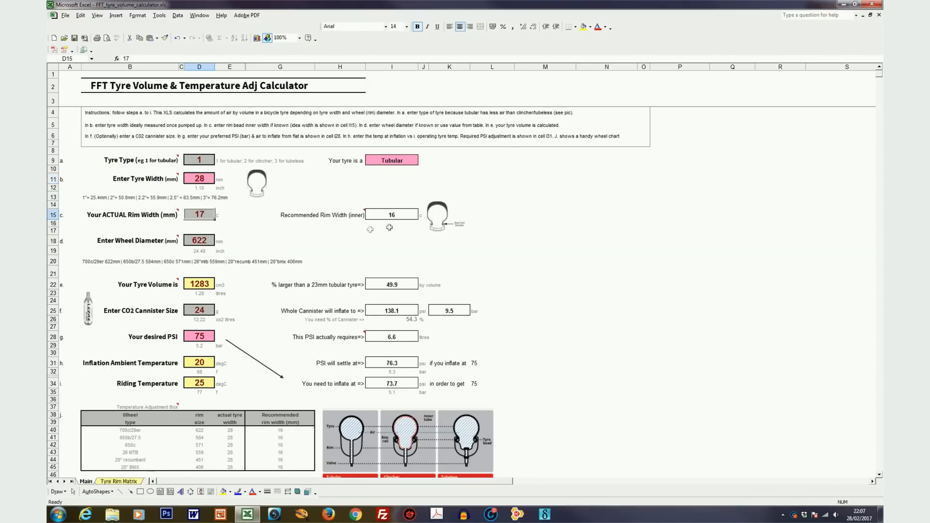
mouse_move(207, 215)
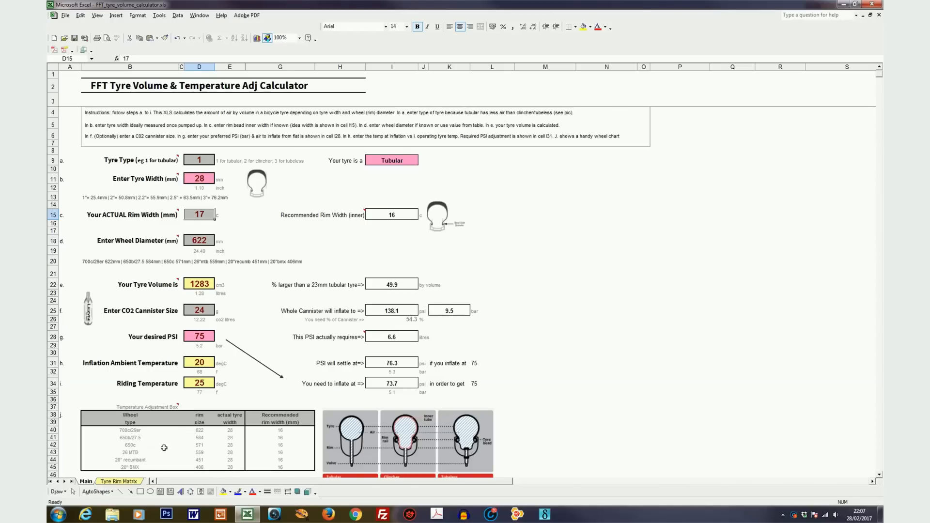
mouse_move(159, 459)
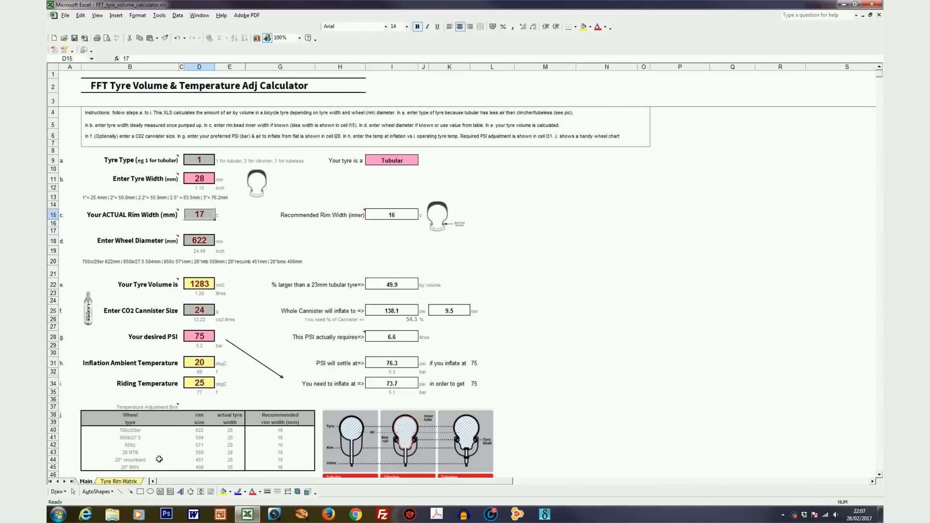
mouse_move(194, 453)
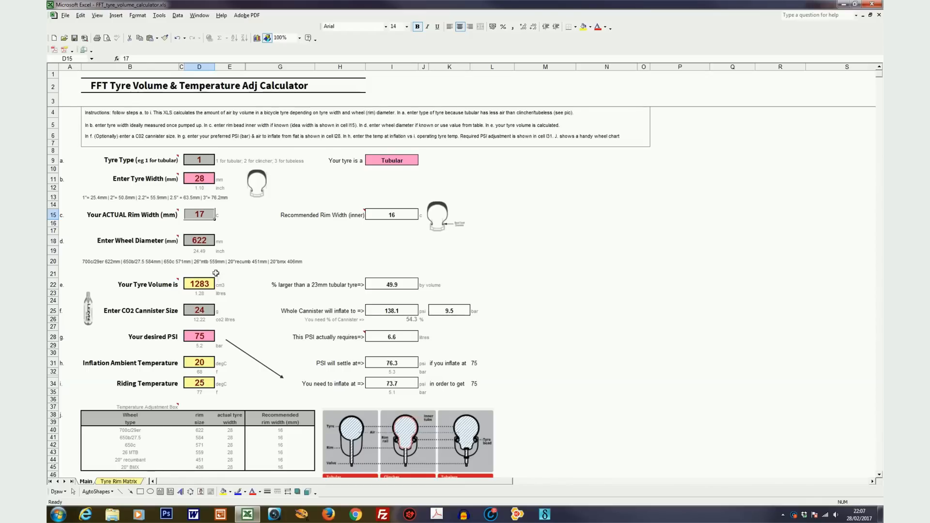
text(6)
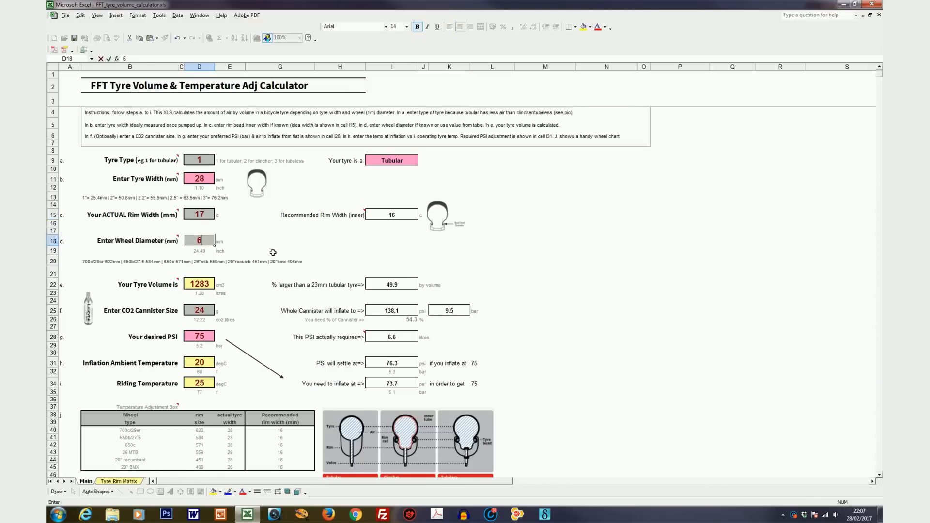
text(00)
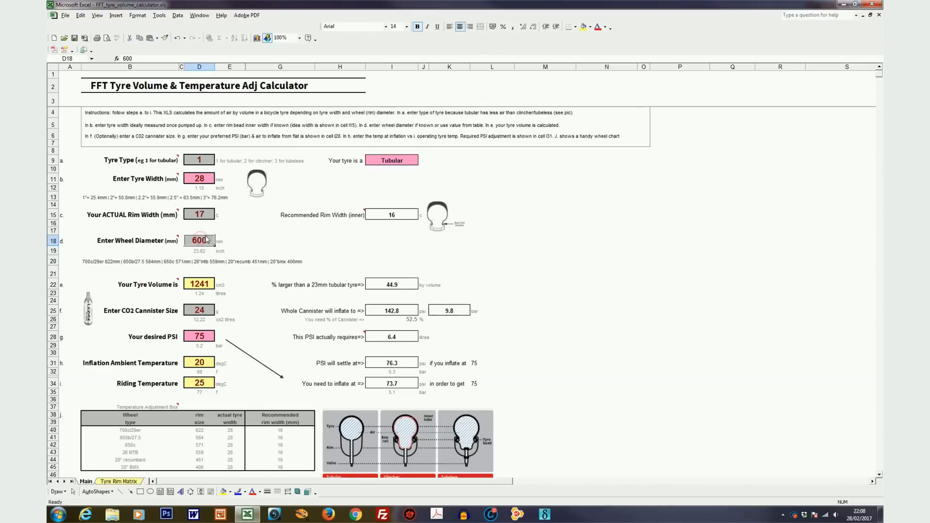
text(622)
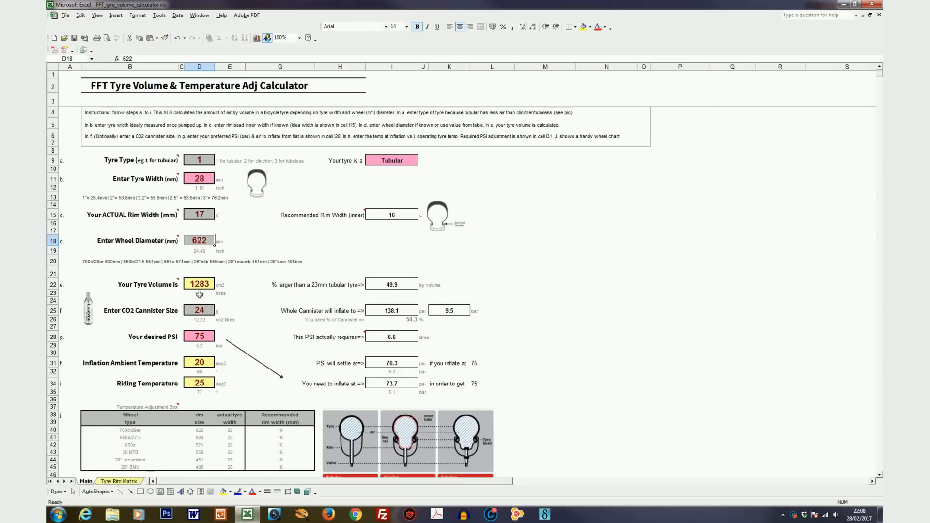
Review the computed tyre volume of 1283 cm3 and move to the tyre type entry
click(199, 284)
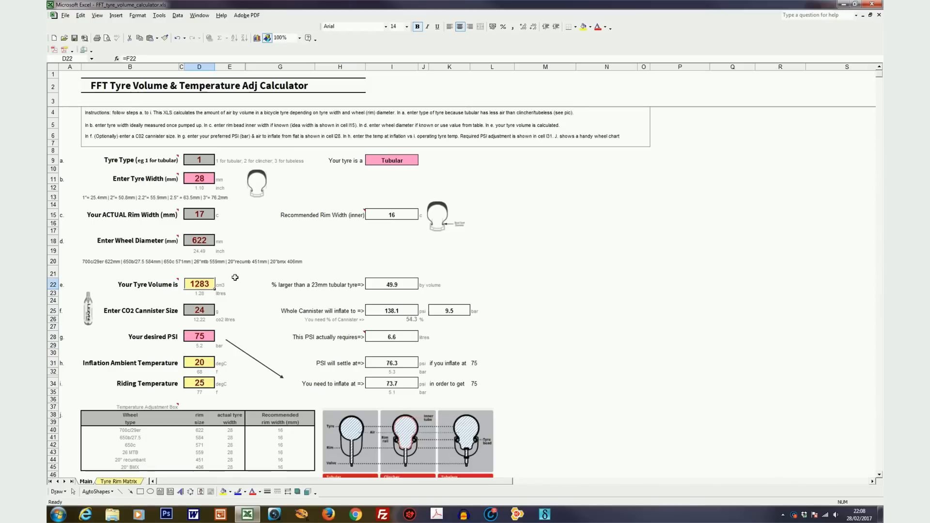
mouse_move(489, 421)
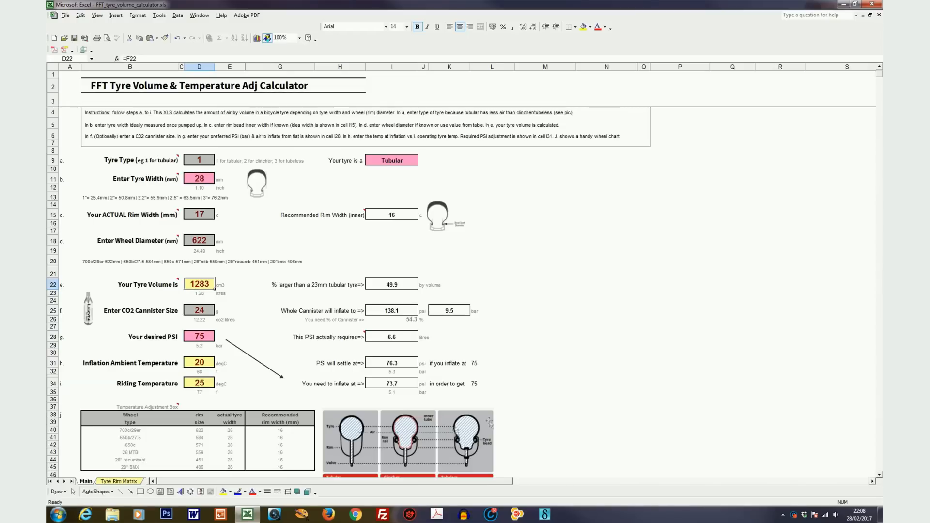
scroll(down, 3)
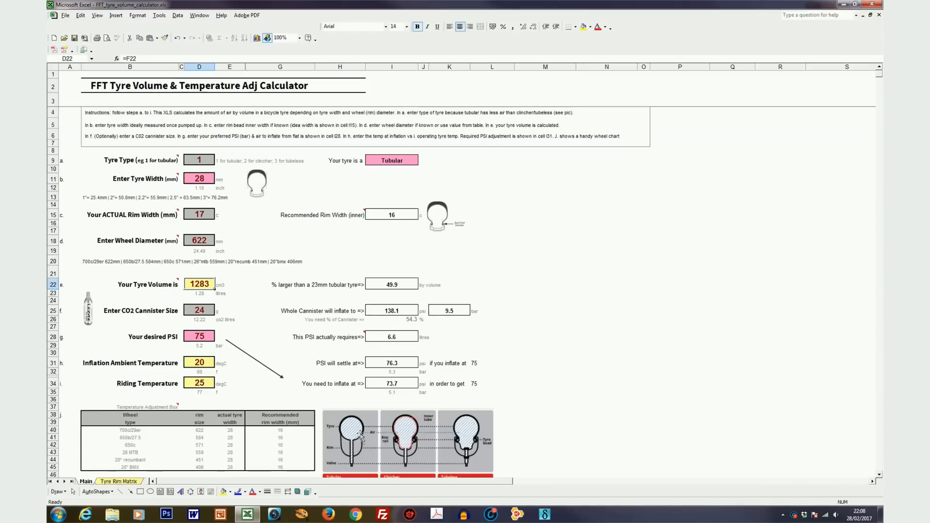
mouse_move(366, 436)
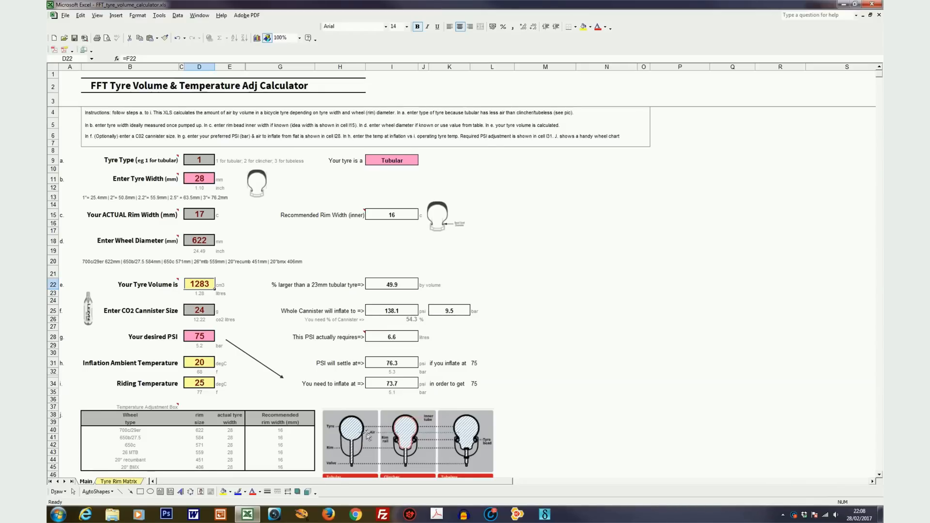
mouse_move(432, 471)
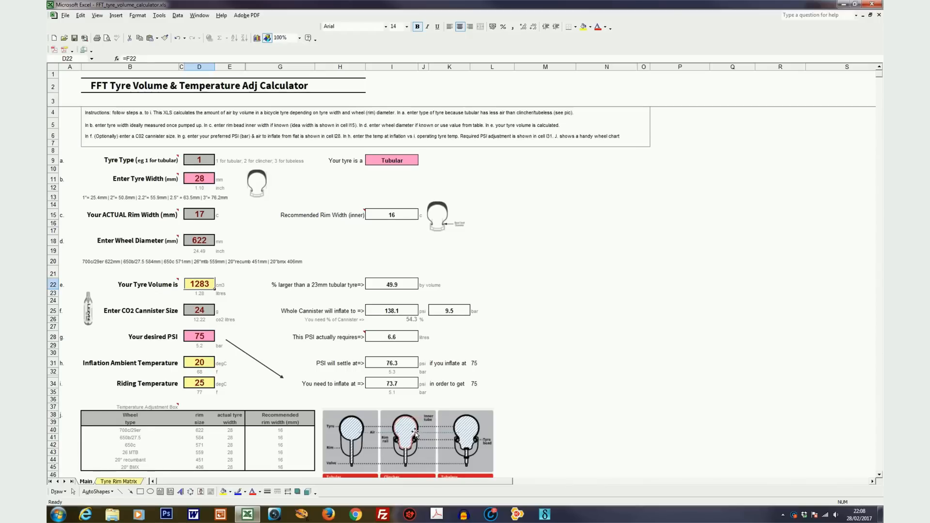
mouse_move(205, 142)
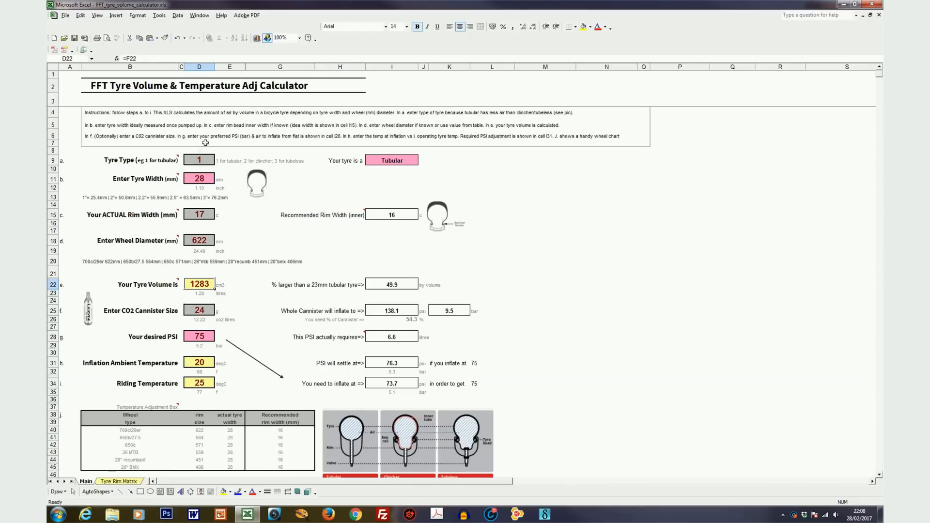
click(198, 160)
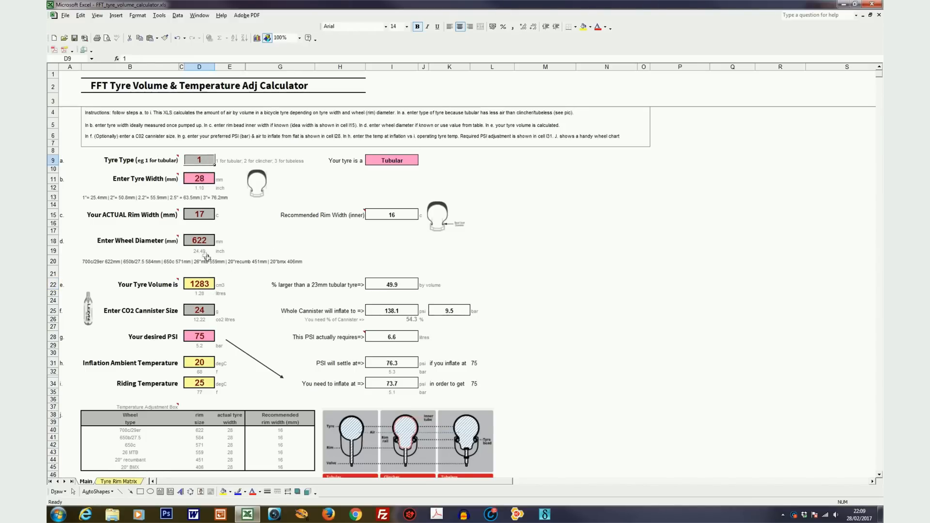
mouse_move(243, 316)
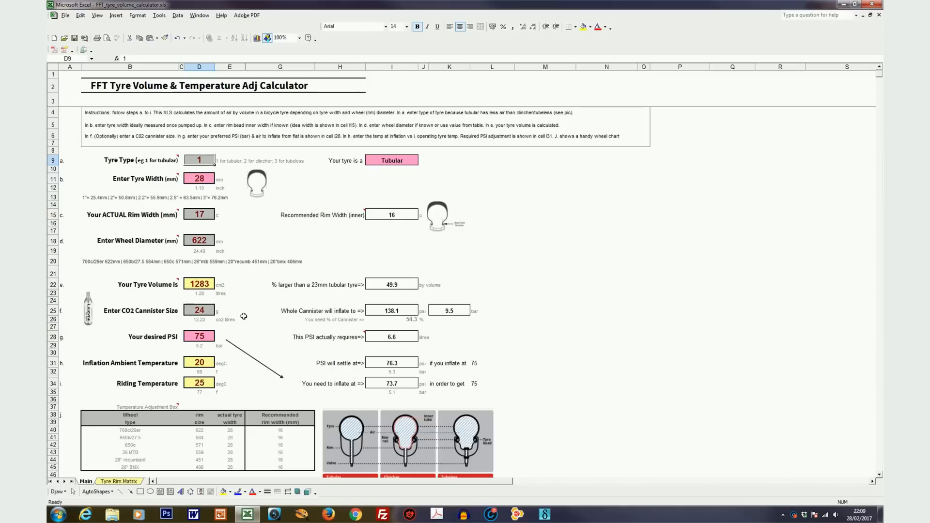
Set tyre type 2 (Clincher, volume 1642) and CO2 canister size 16, inflating to 71.9 psi
text(2)
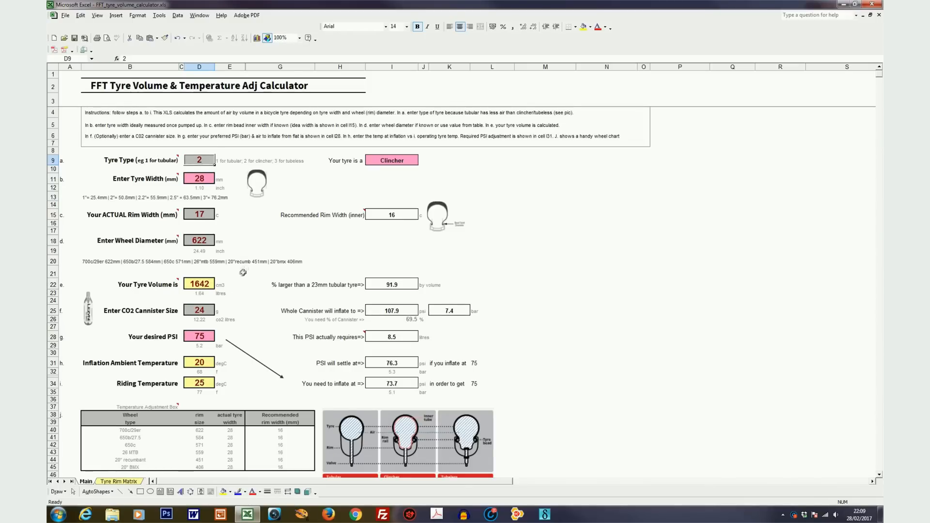
mouse_move(388, 274)
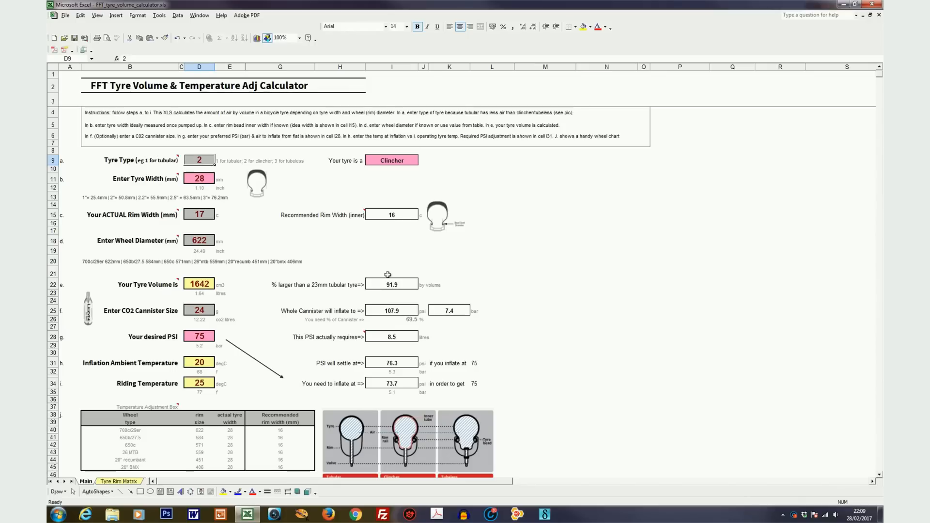
mouse_move(402, 292)
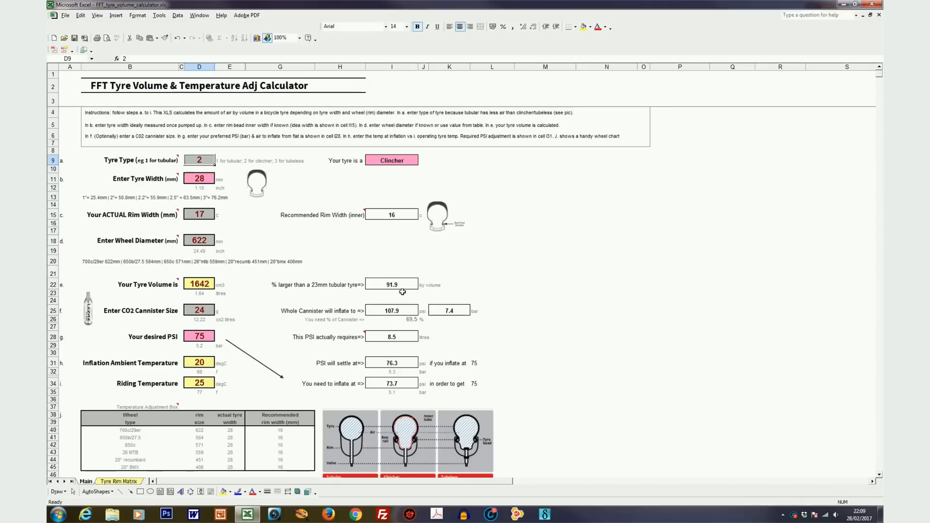
mouse_move(326, 290)
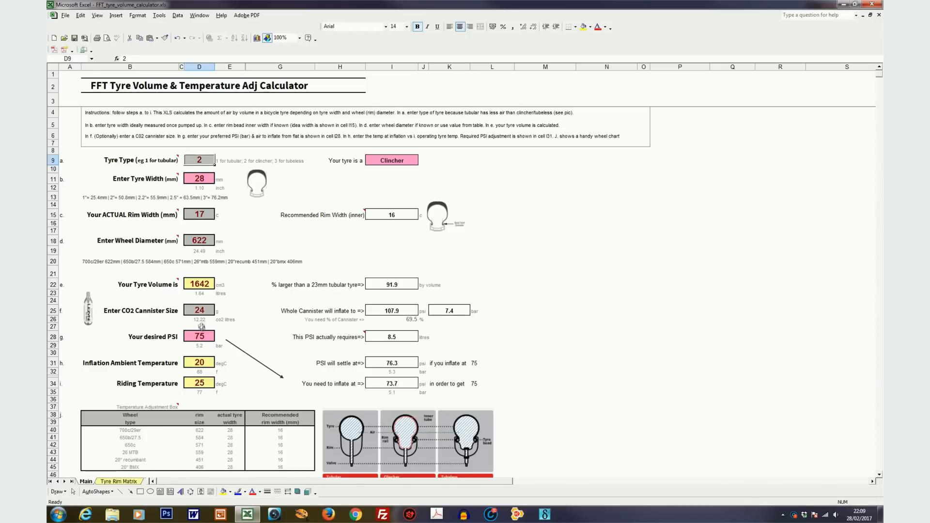
text(16)
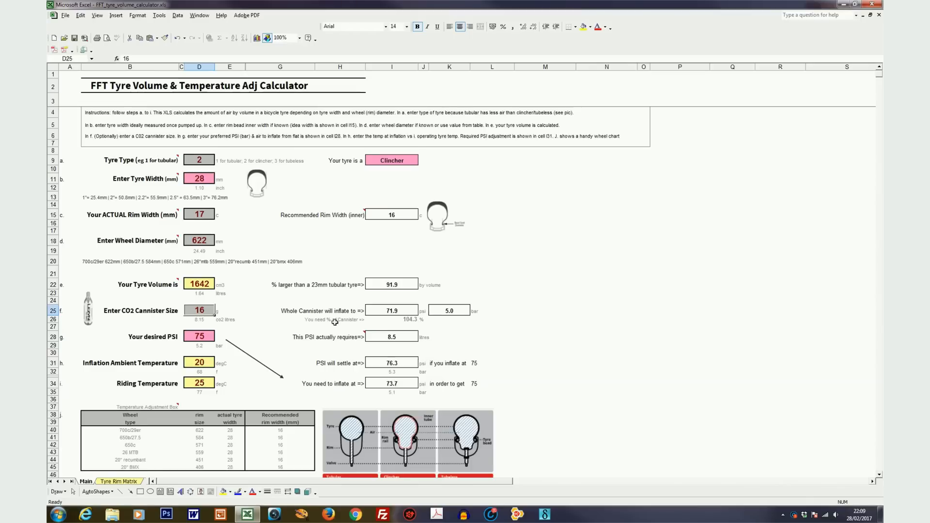
mouse_move(397, 322)
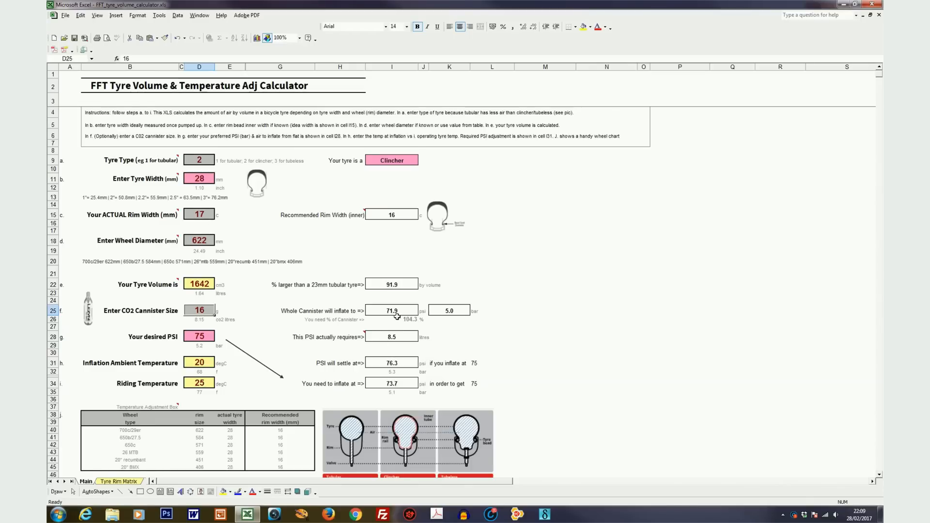
mouse_move(392, 329)
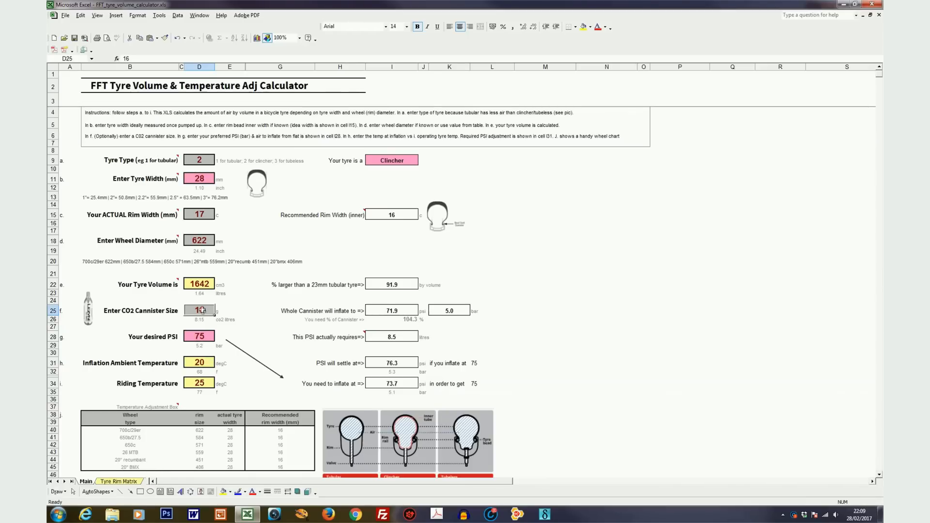
Set CO2 canister size 24 (107.9 psi) and desired PSI 80
text(24)
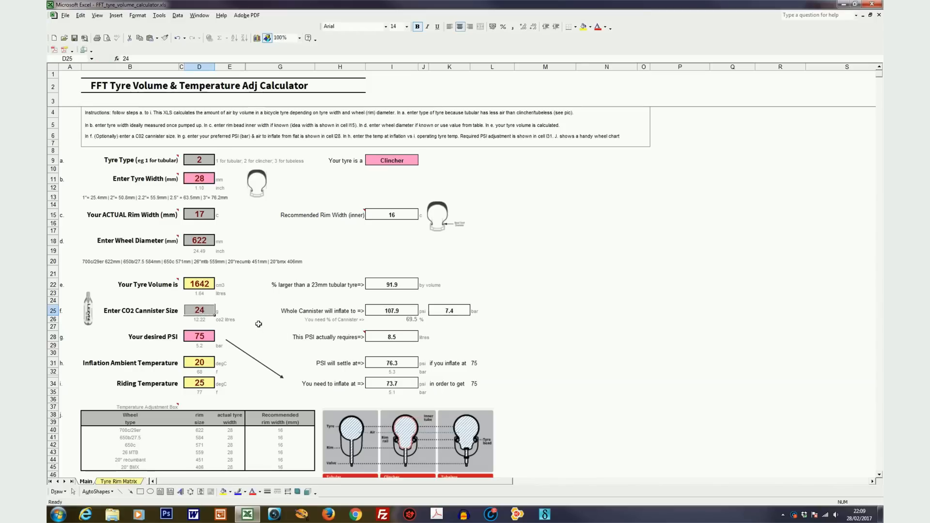
mouse_move(296, 363)
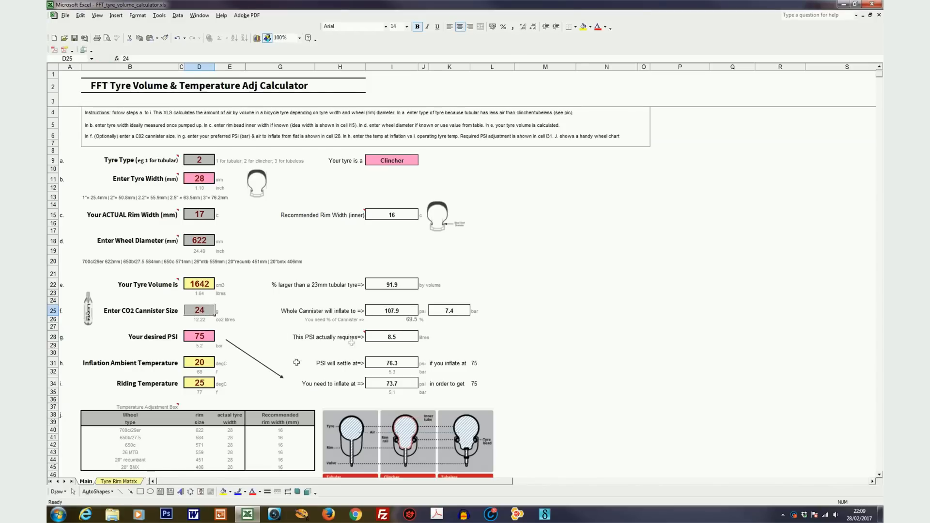
mouse_move(422, 326)
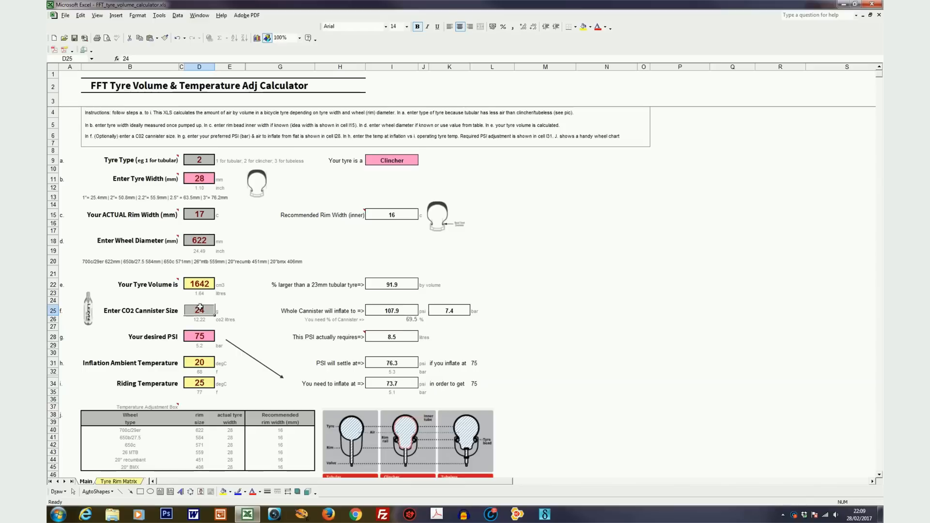
mouse_move(298, 357)
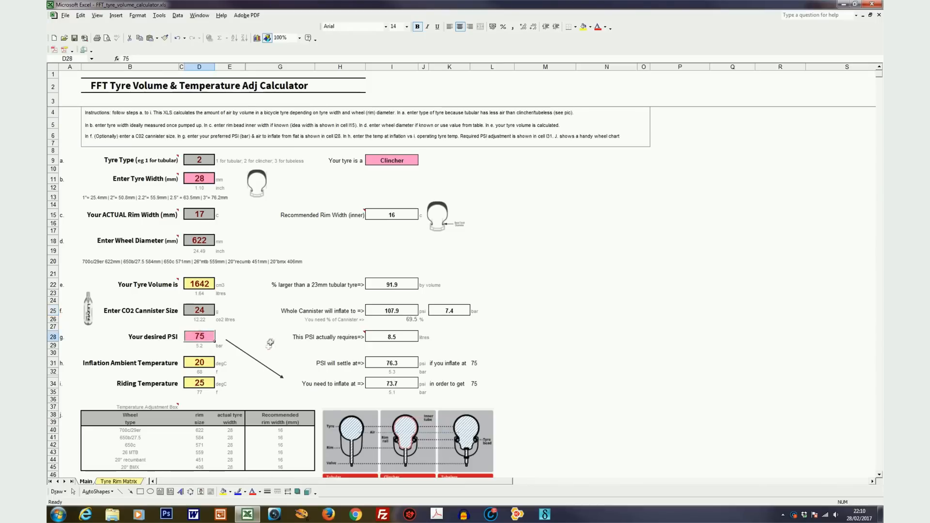
text(80)
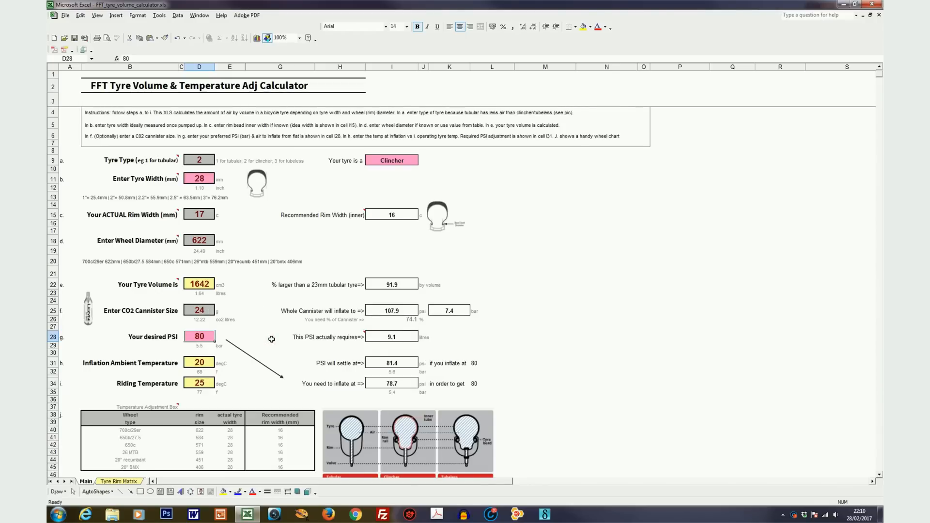
Set inflation ambient temperature to 15, then back to 25 so PSI settles at 80.0
click(199, 363)
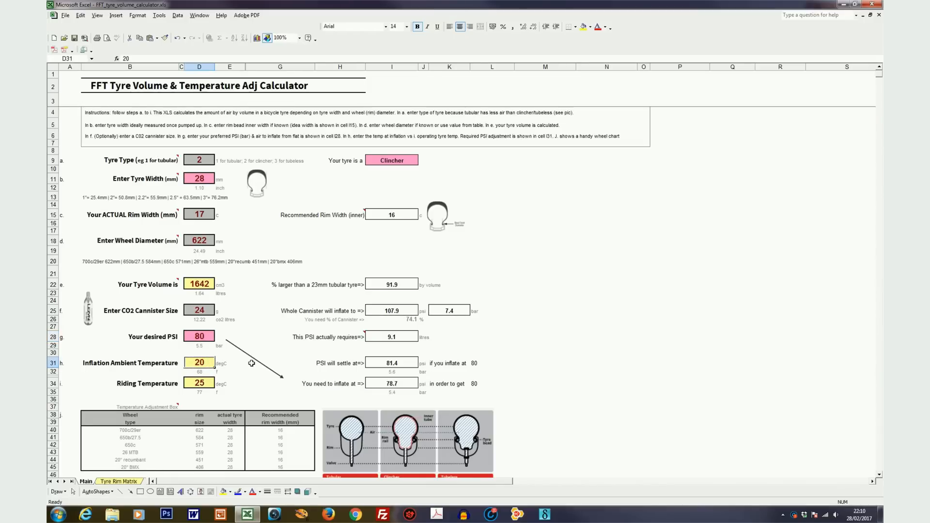
text(15)
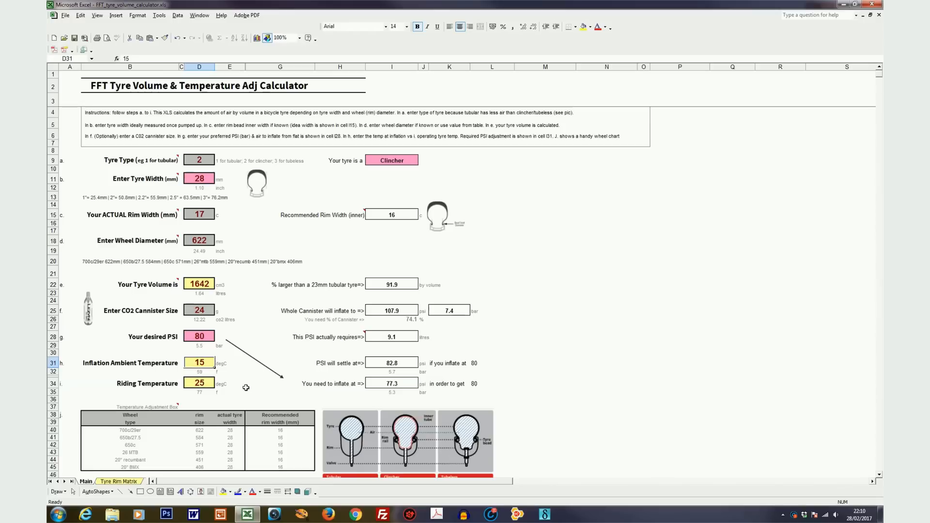
mouse_move(231, 390)
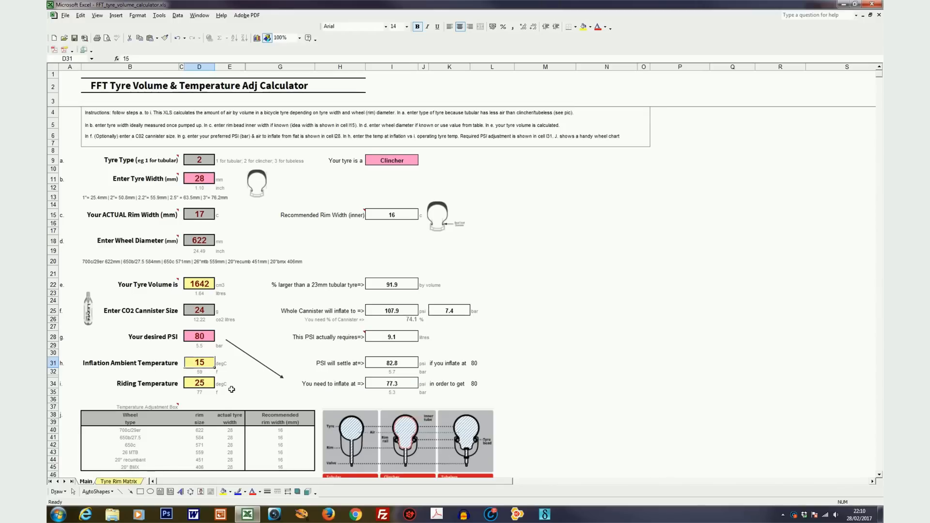
mouse_move(237, 380)
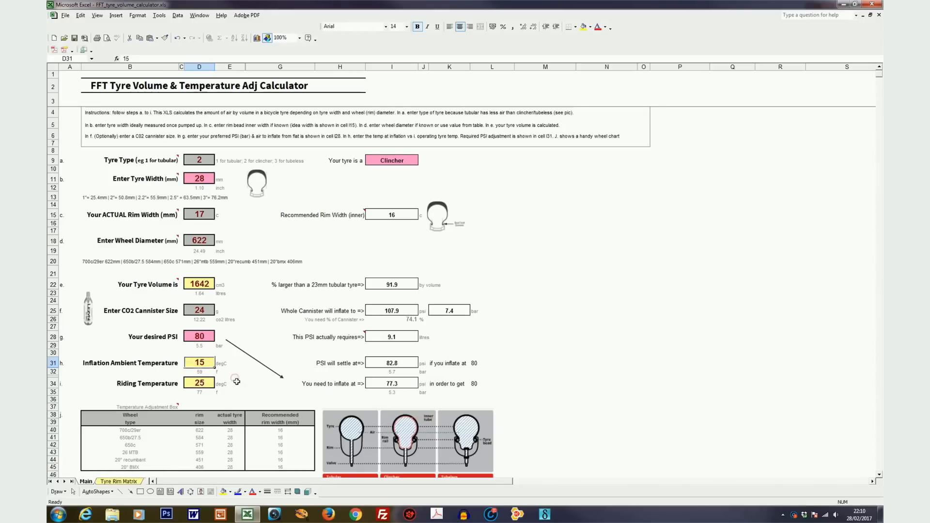
mouse_move(371, 417)
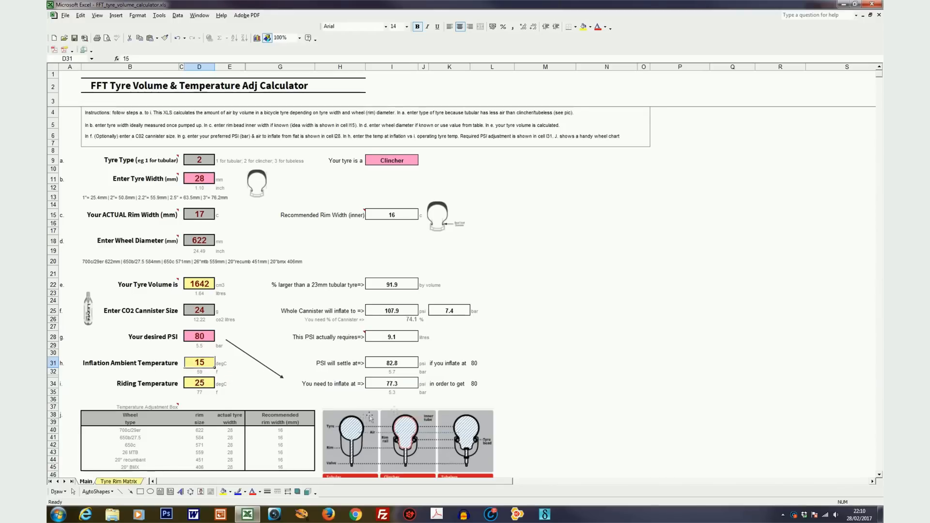
mouse_move(410, 363)
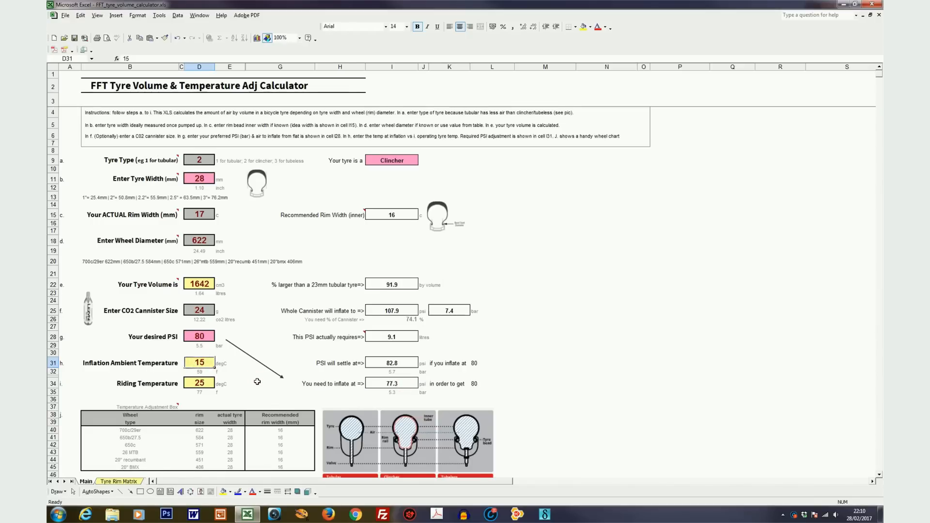
text(25)
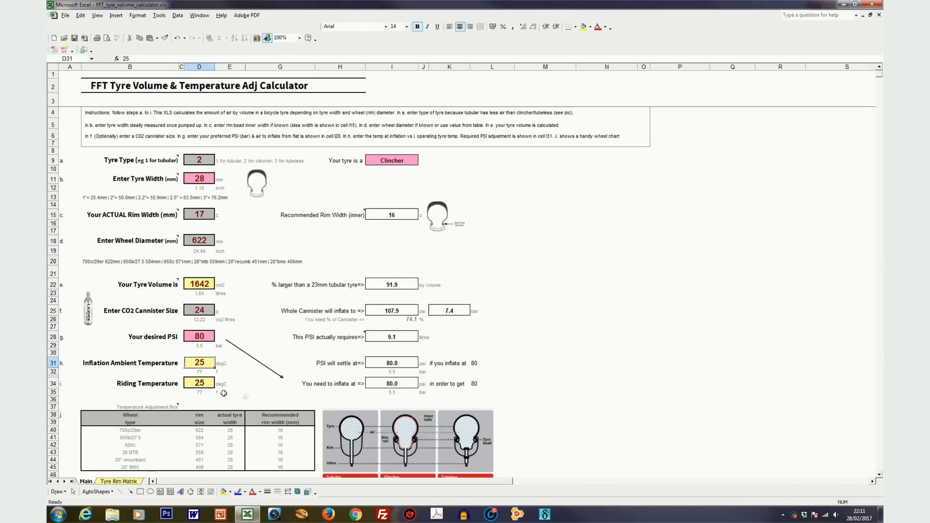
Set riding temperature 5 and desired PSI 90, giving a required inflation of 96.5 psi
click(199, 383)
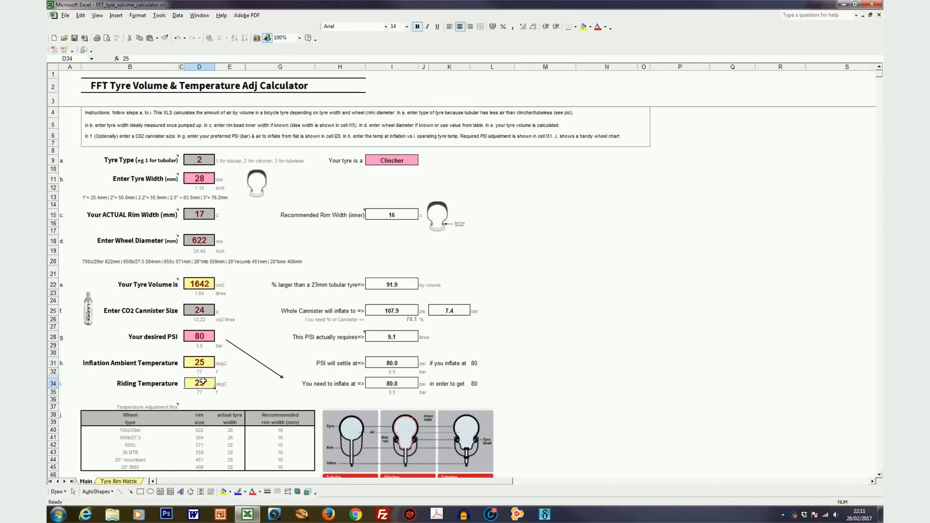
text(5)
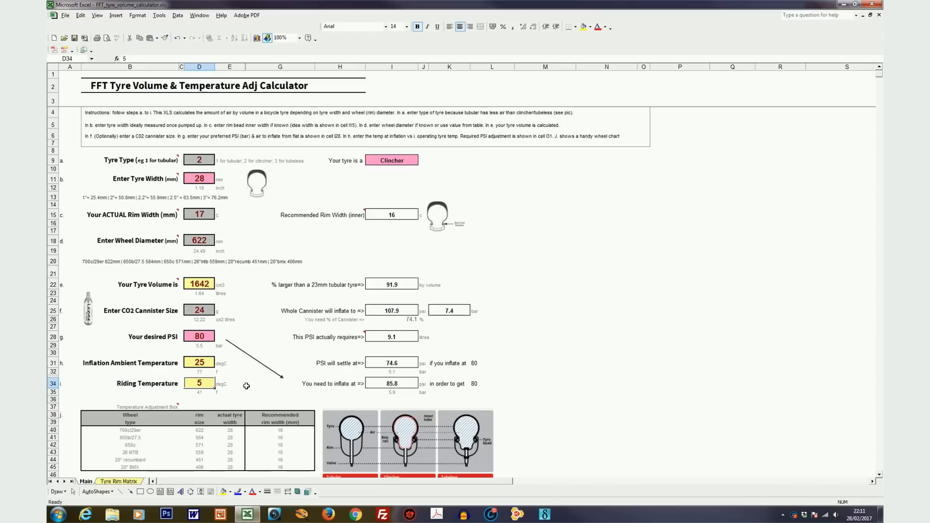
mouse_move(376, 392)
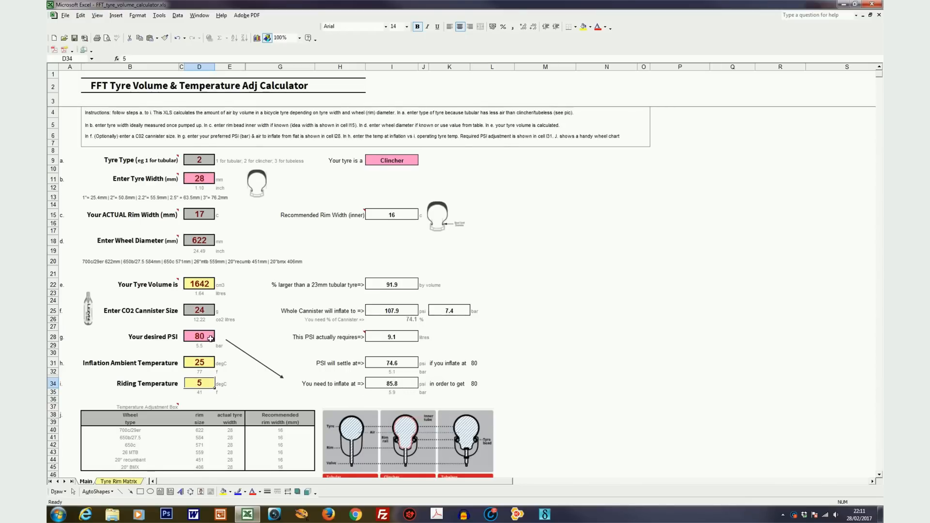
click(200, 336)
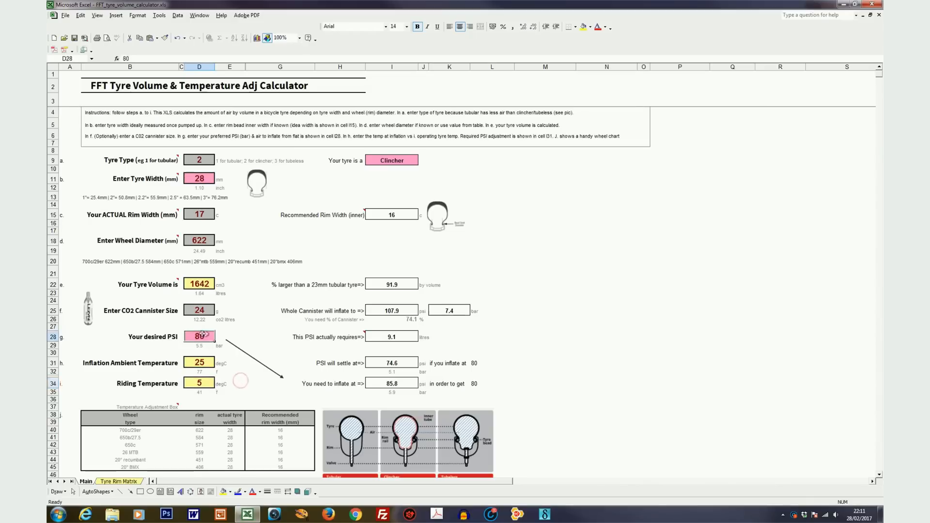
text(90)
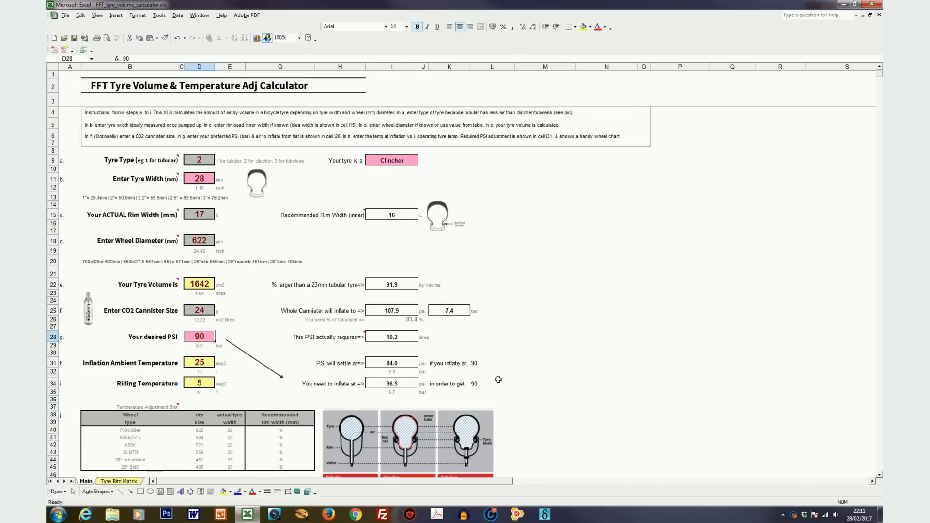
mouse_move(499, 377)
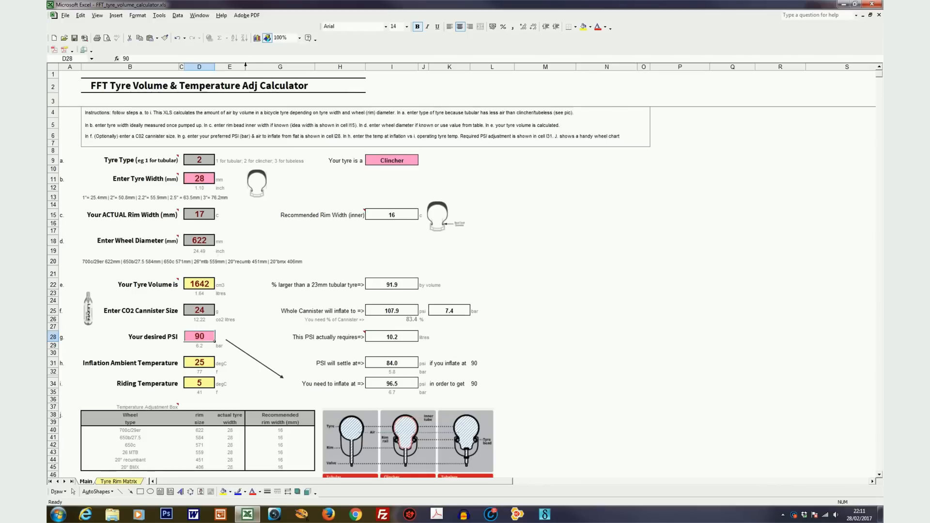
mouse_move(230, 71)
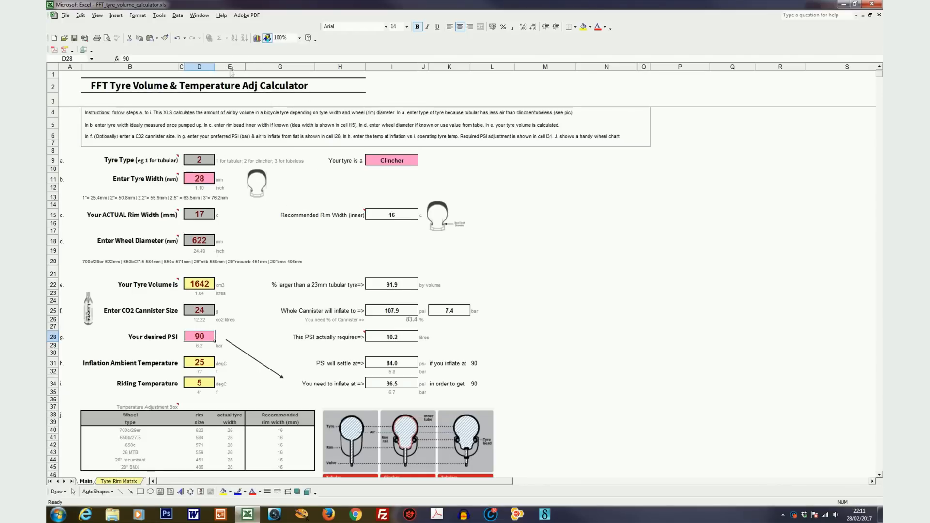